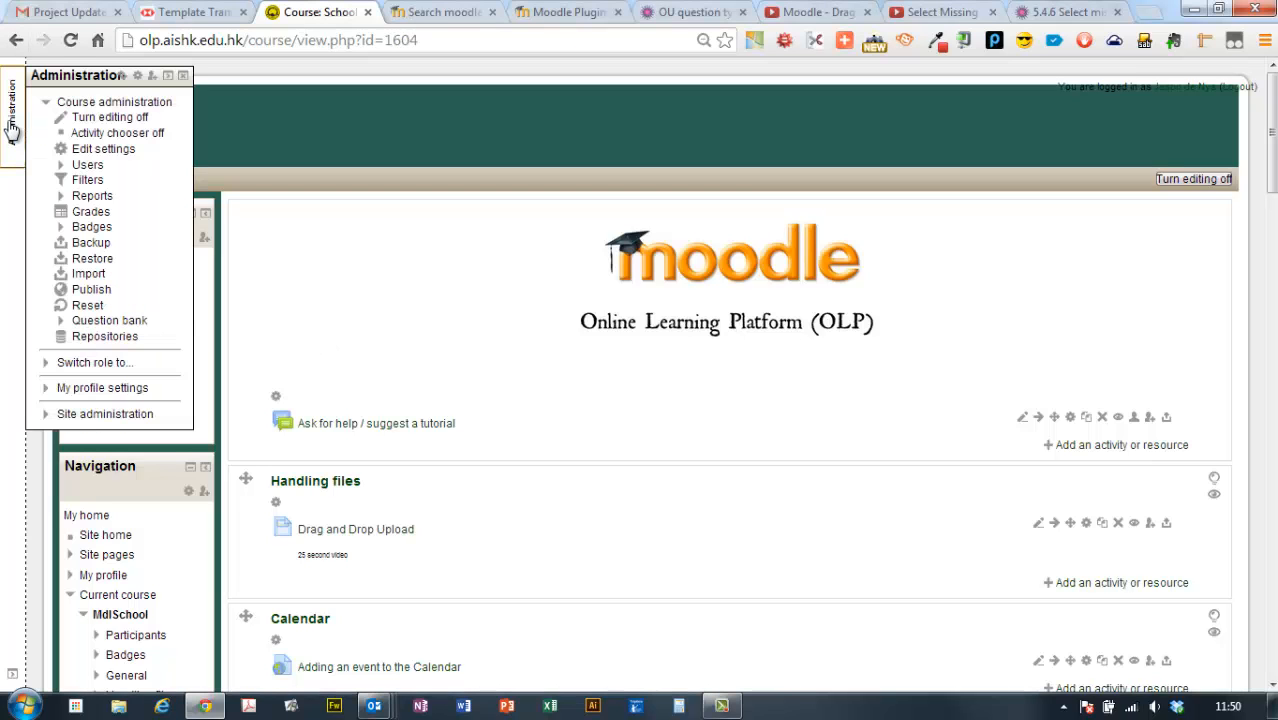
mouse_move(68, 328)
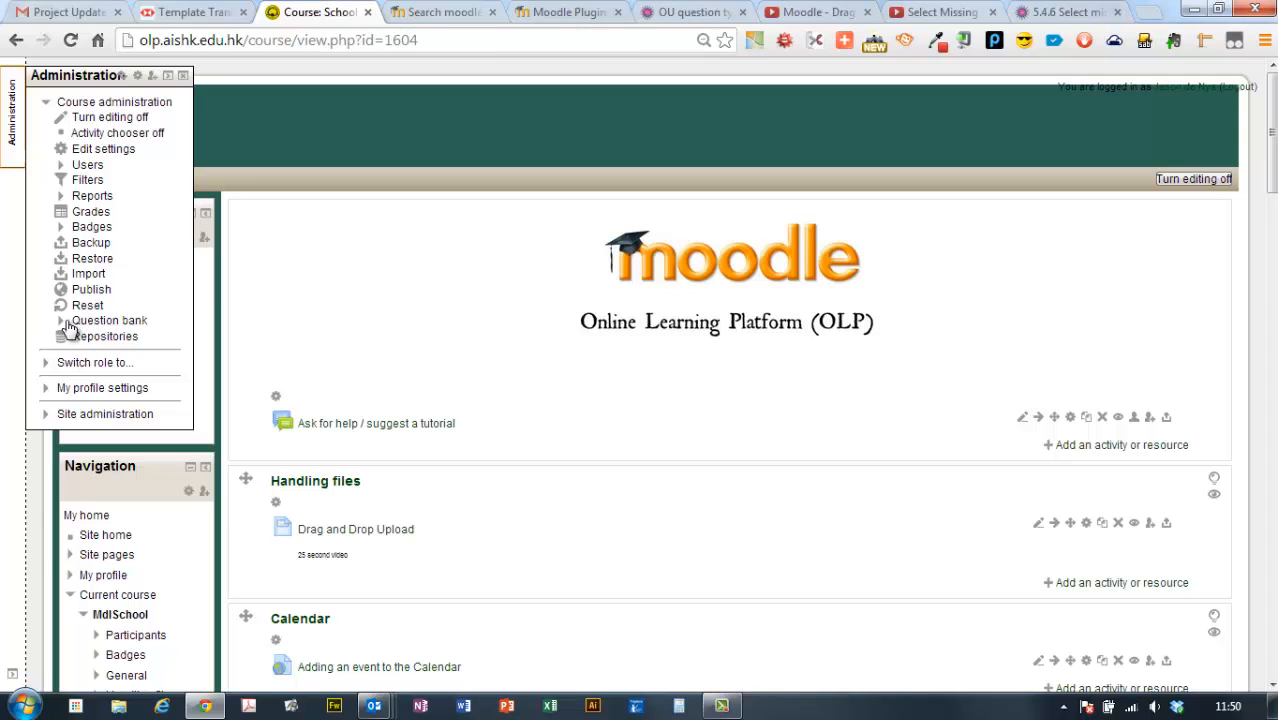
Go to the course's question bank list via Administration > Question bank > Questions
left_click(108, 320)
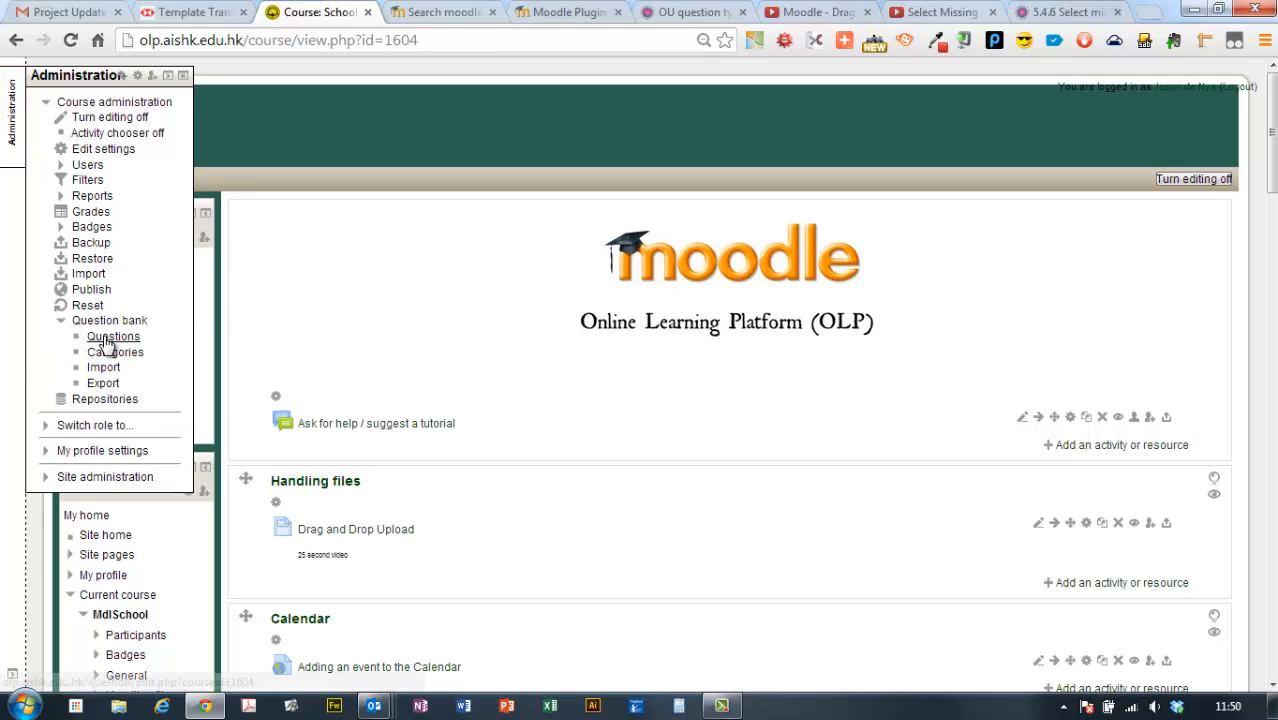
left_click(112, 336)
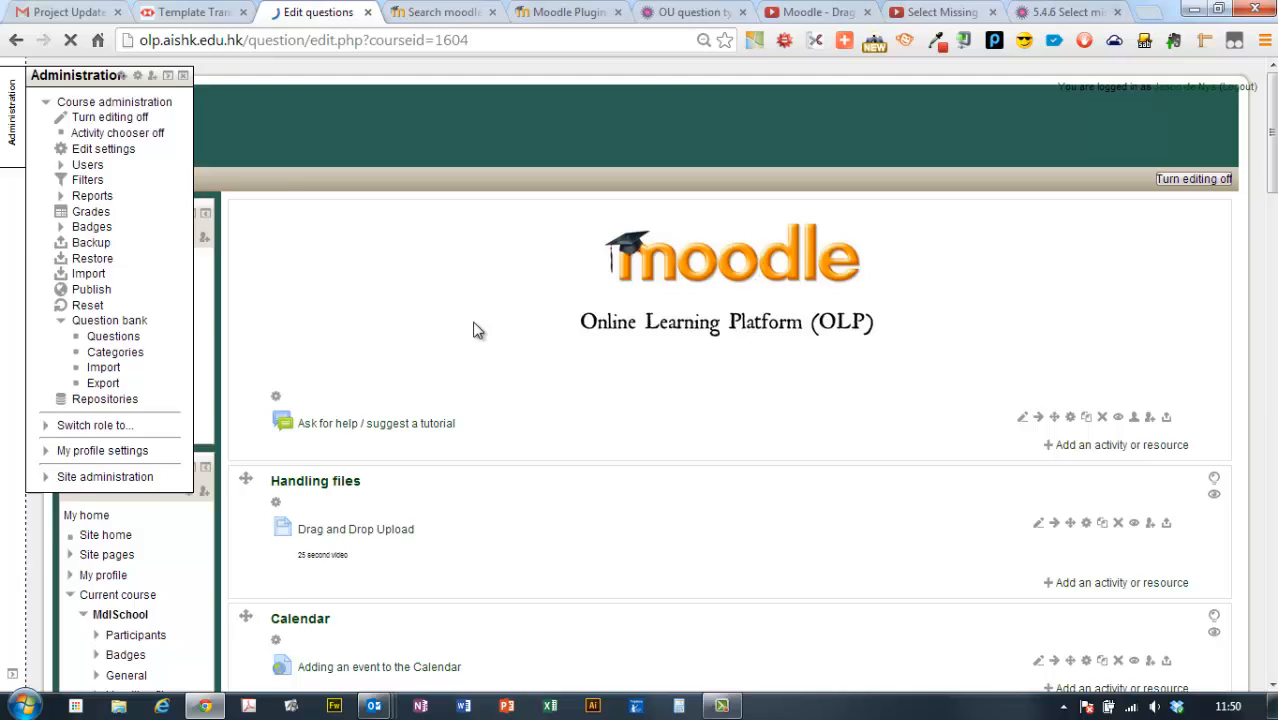
left_click(112, 336)
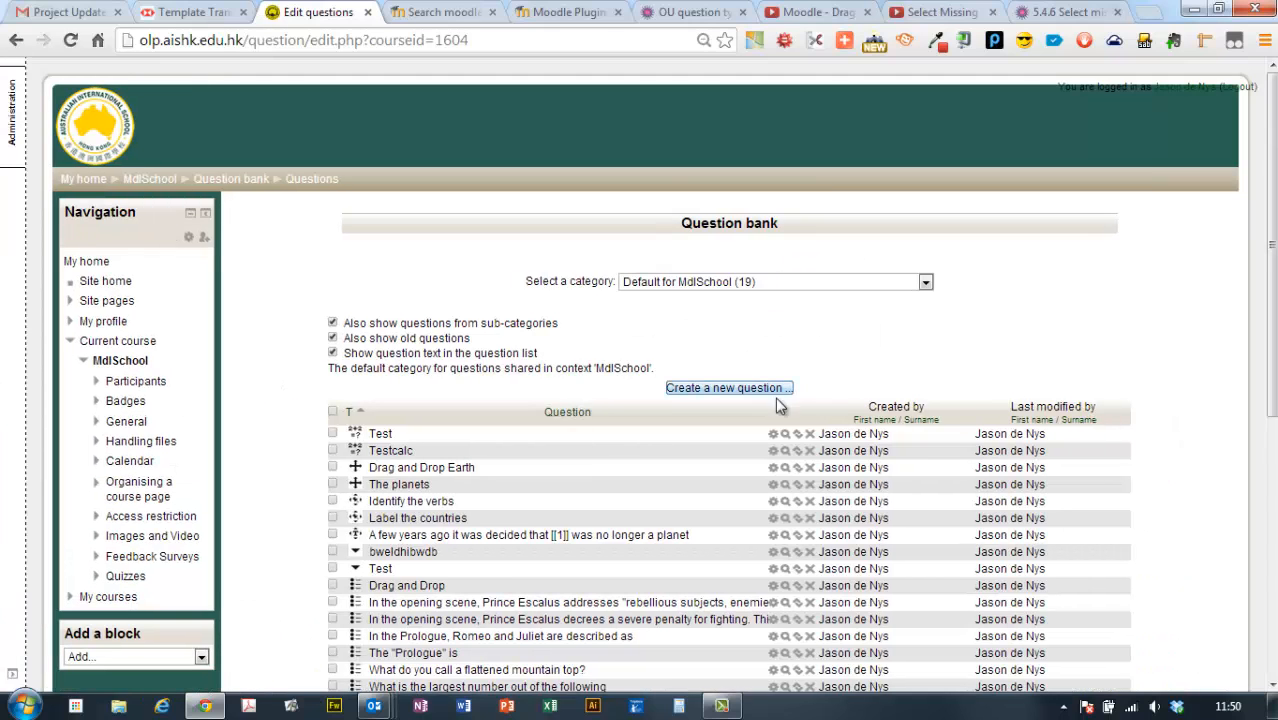
Create a new question of type Select missing words and continue to its form
left_click(728, 388)
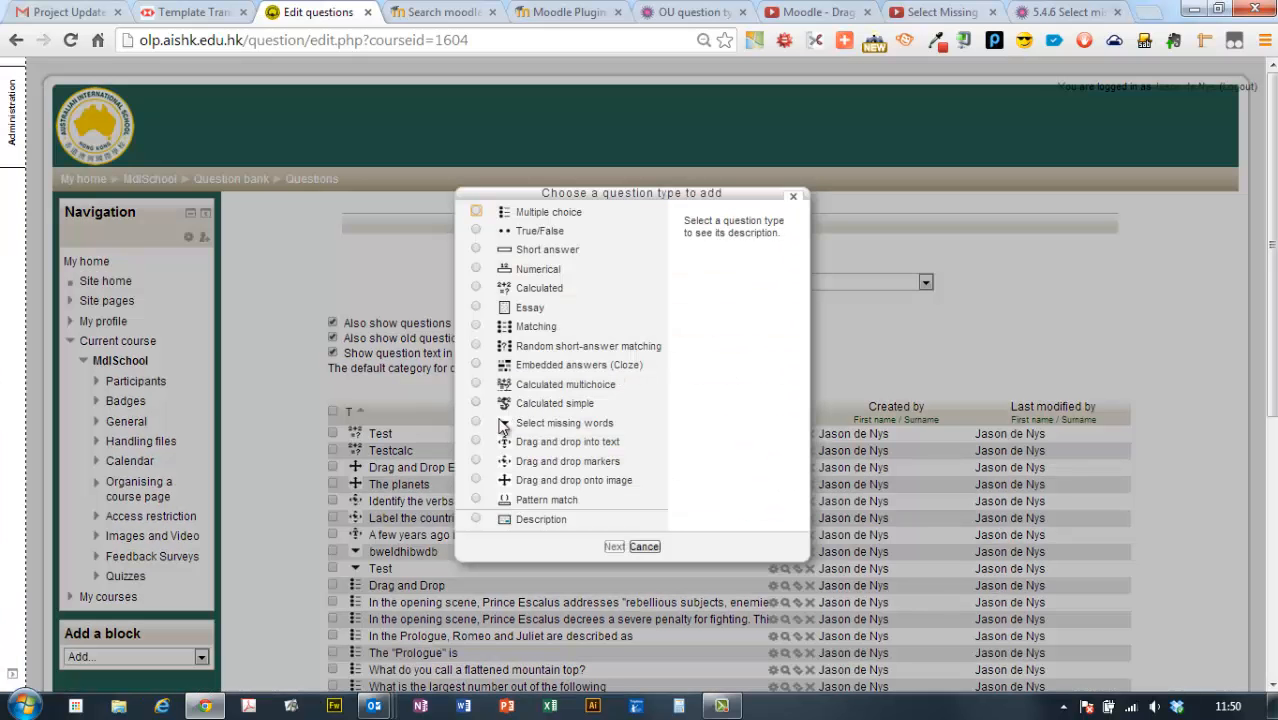
left_click(476, 422)
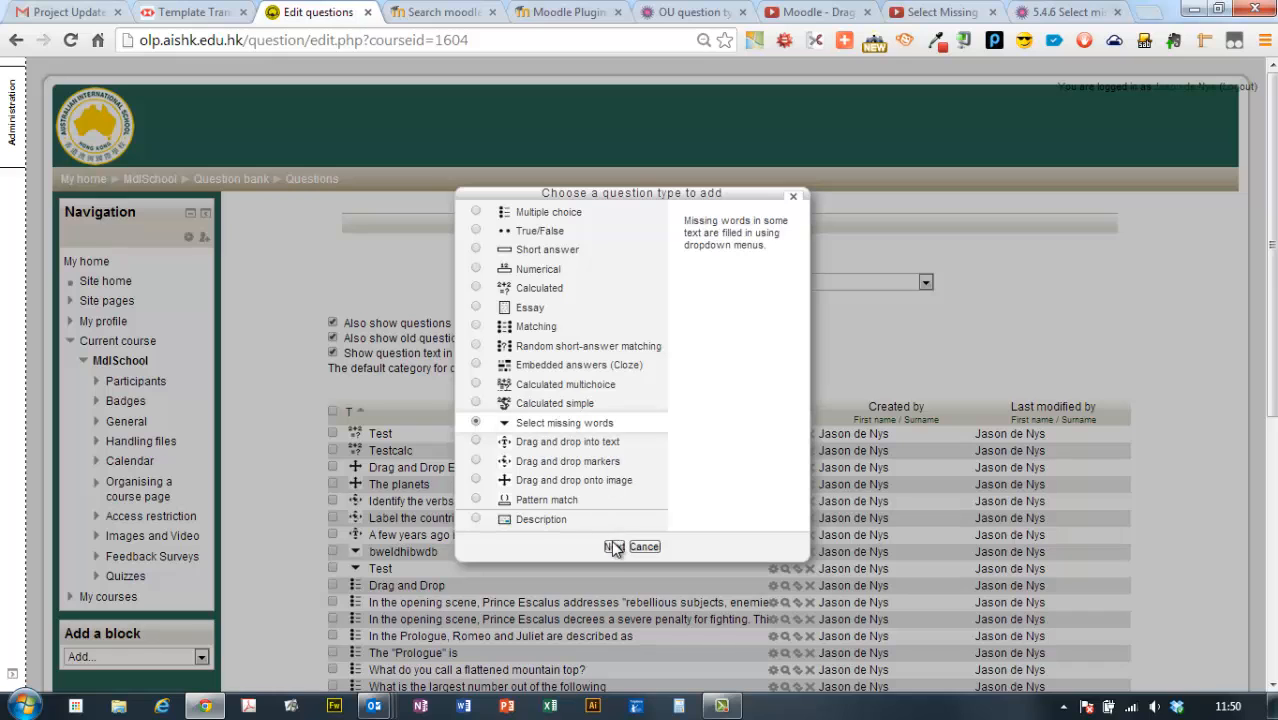
left_click(612, 548)
type("Teh Sha")
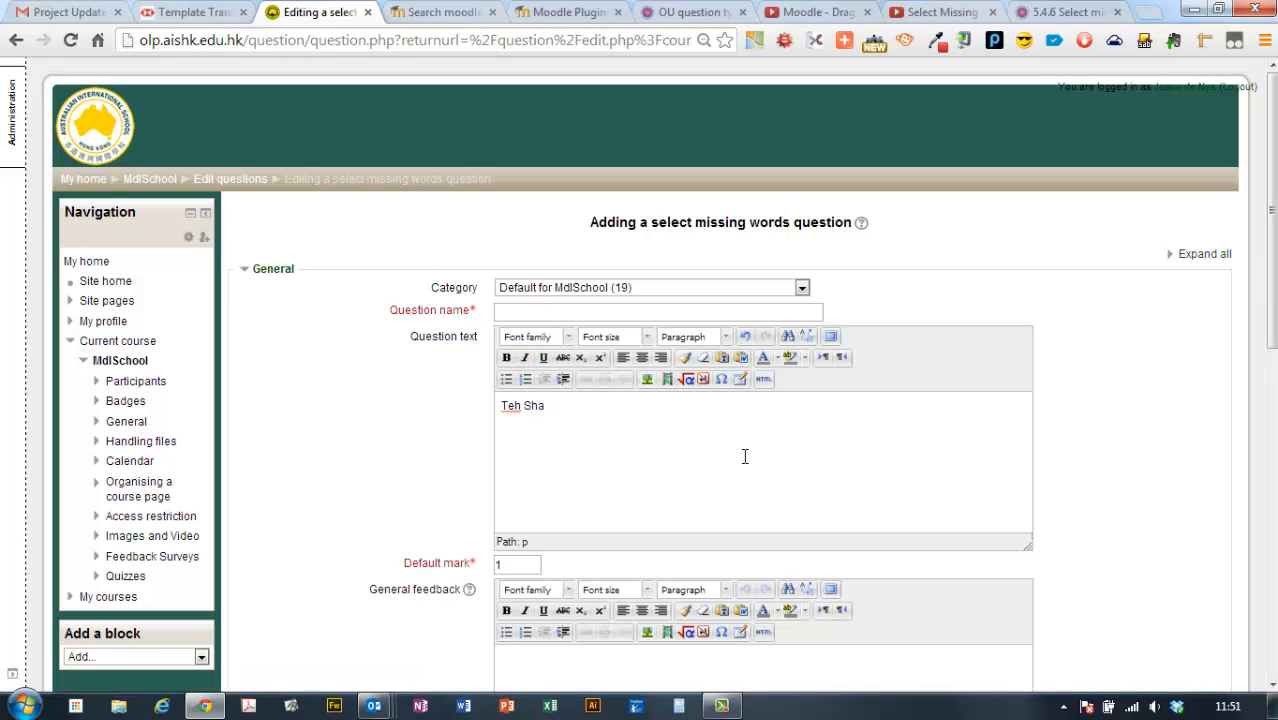
Enter 'The Shakespeare play about a Danish Prince is called [[1]]' as the question text
type("The Shakespeare play about a Danish Prince is called [[1")
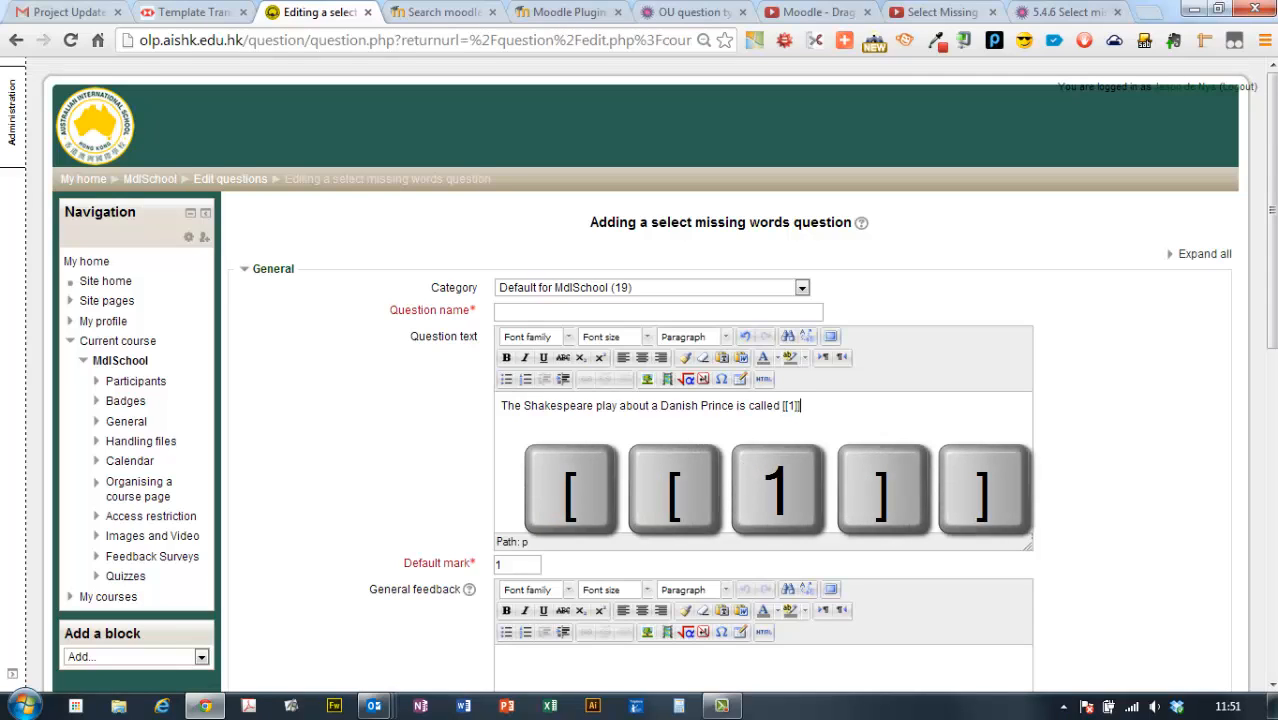
scroll("down", 3)
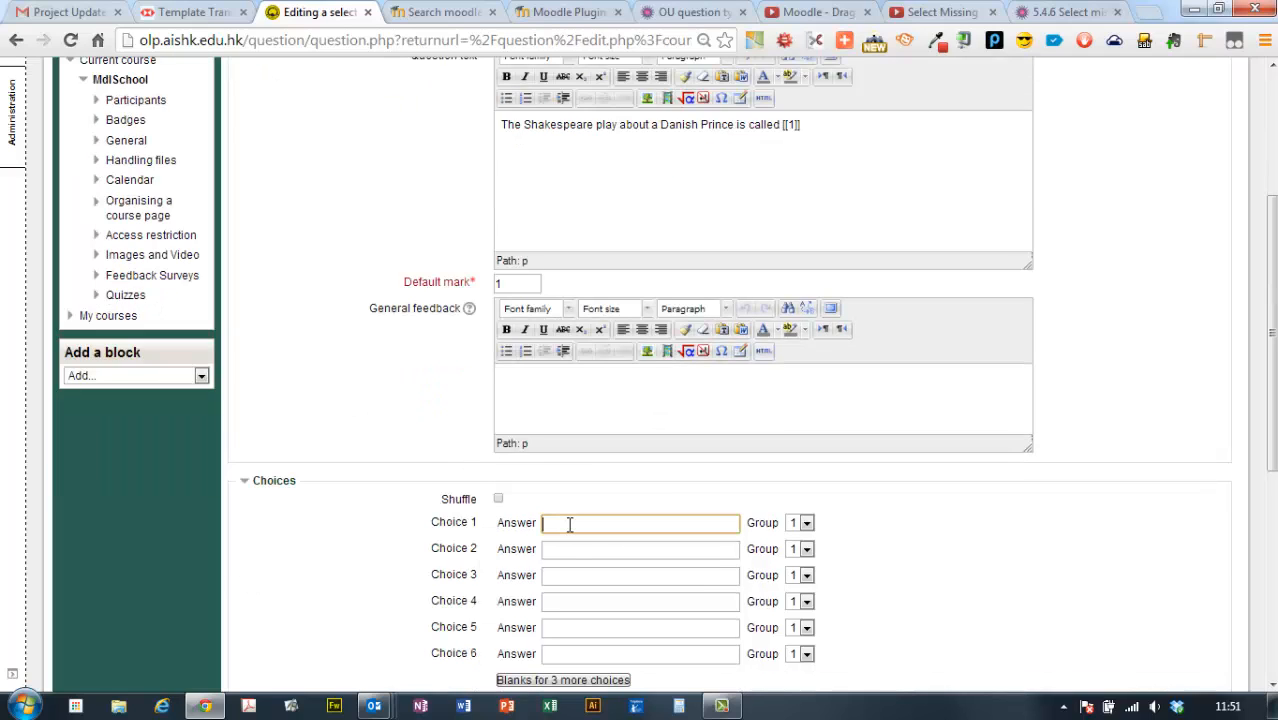
Fill Choices 1–3 with Hamlet, MacBeth and Much Ado About Nothing
type("Hamlet")
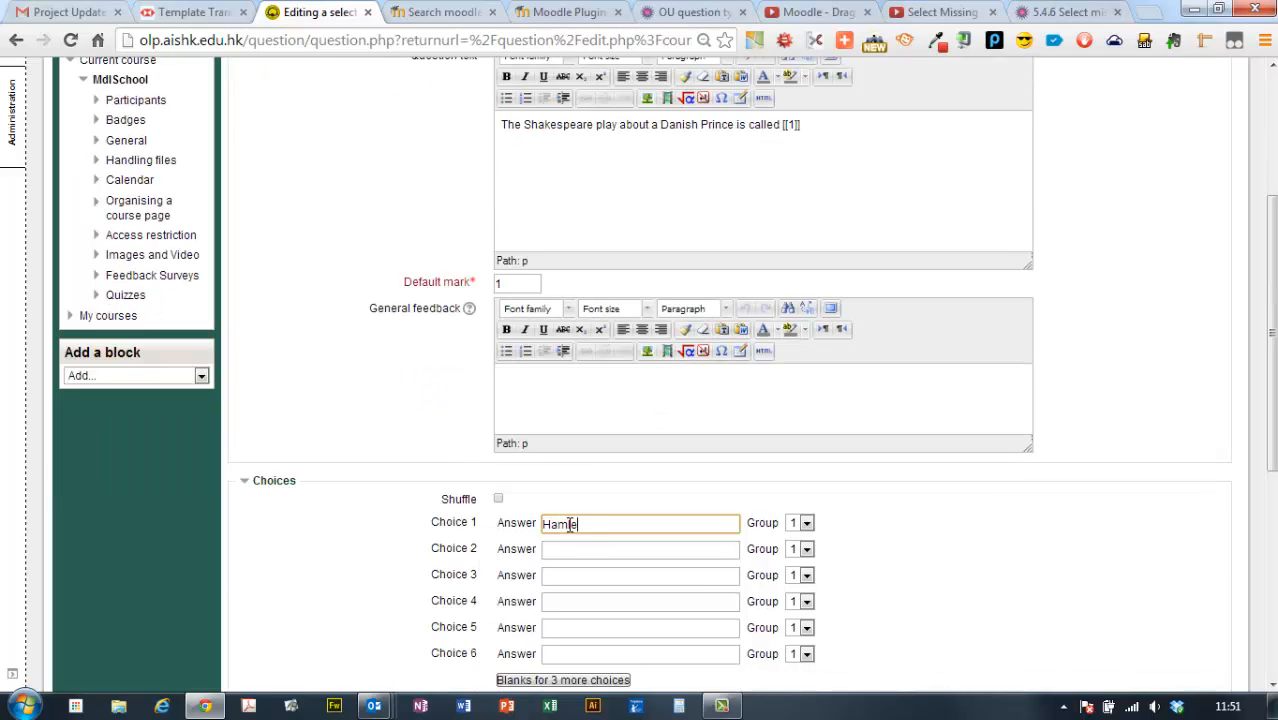
type("Much Ado About Noth")
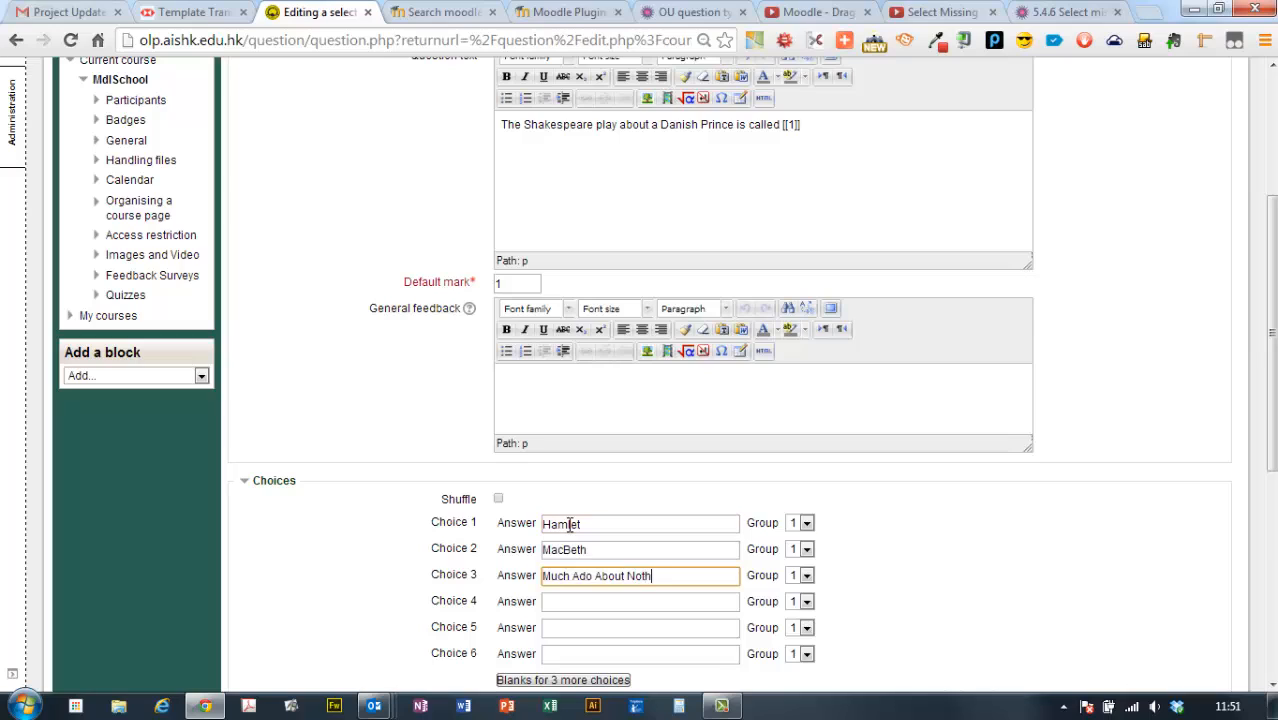
type("ing")
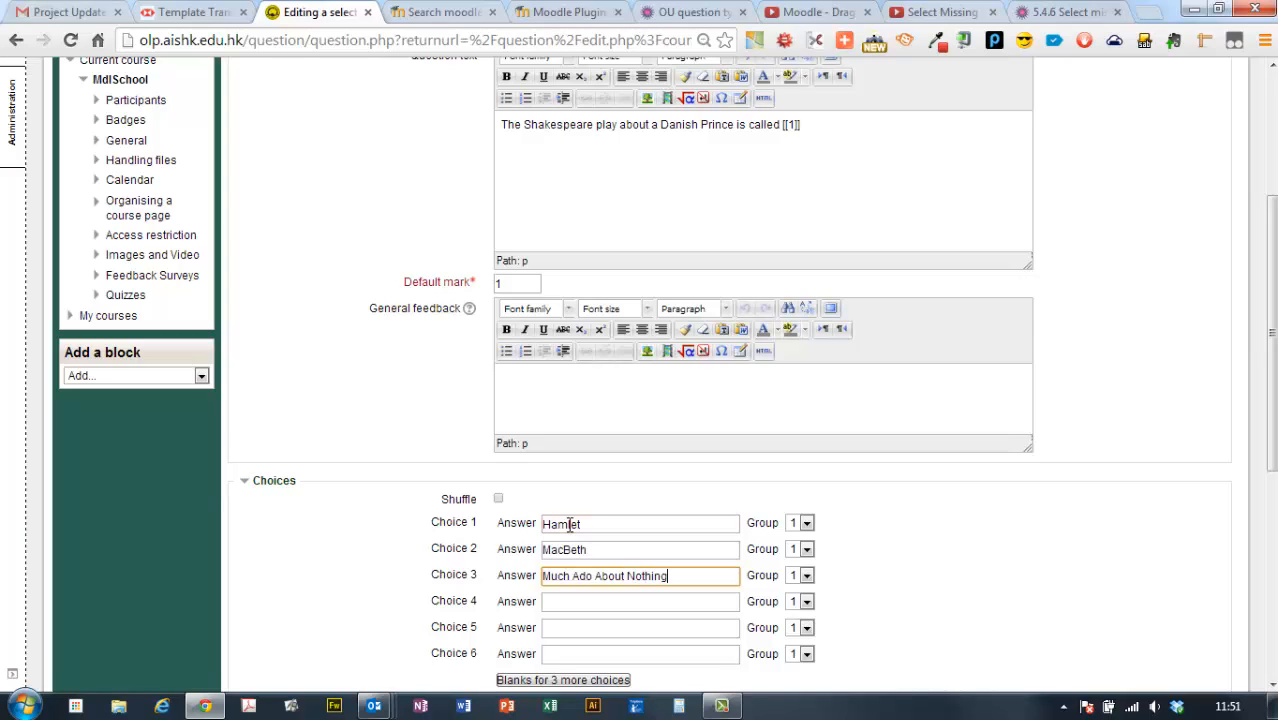
left_click(800, 124)
type(". In the play Hamlet")
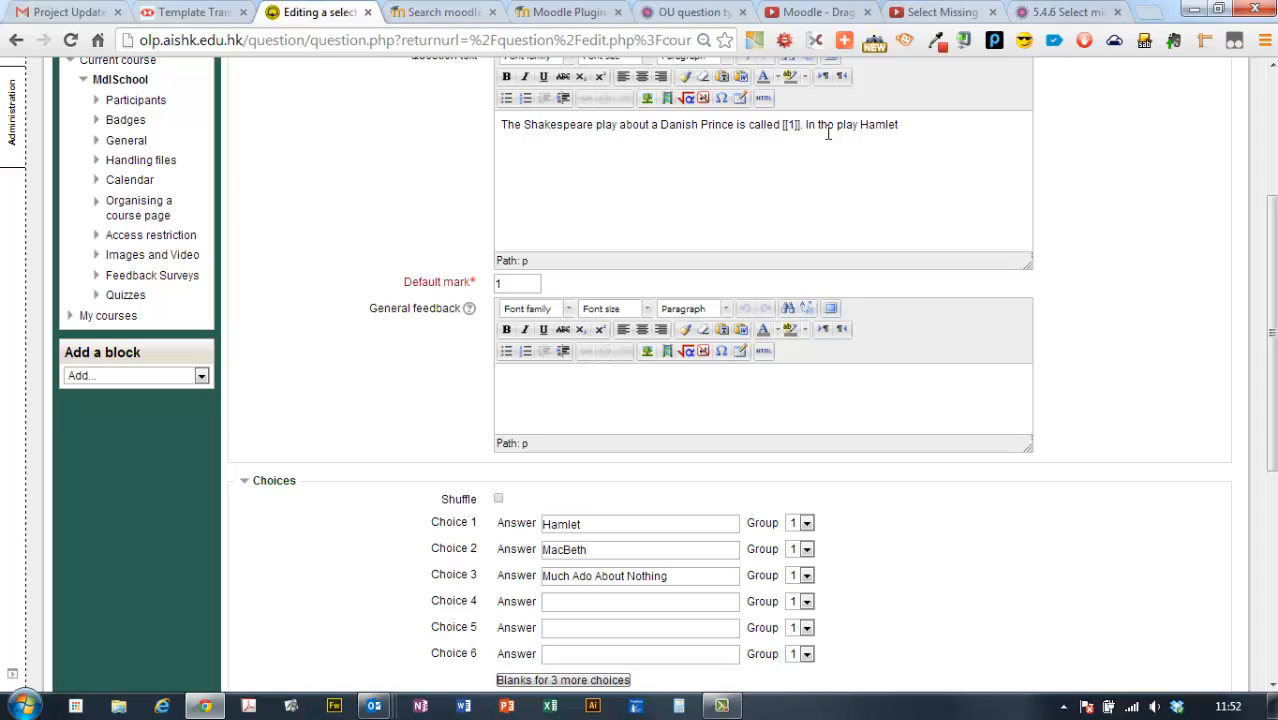
Append 'In the play Hamlet [[4]] a bowl of Rice Crispies' with choices 'does not eat' and 'eats' in group 2
type("[")
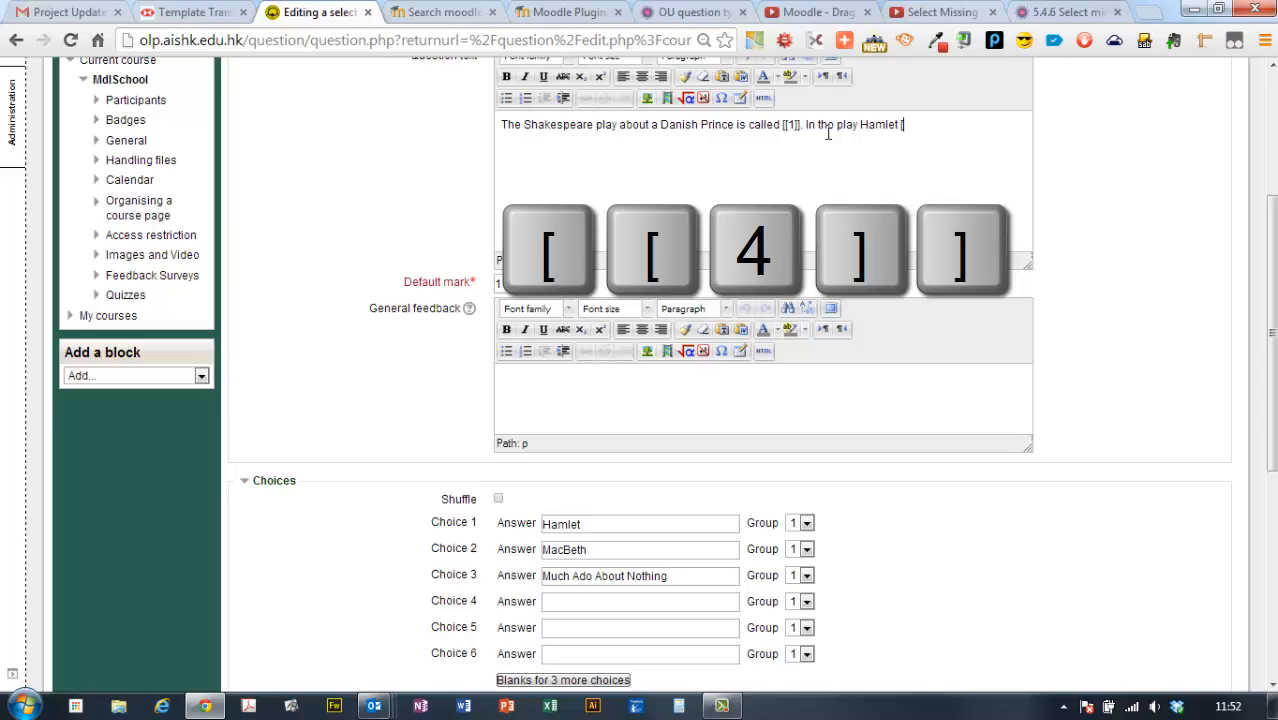
type("[[4")
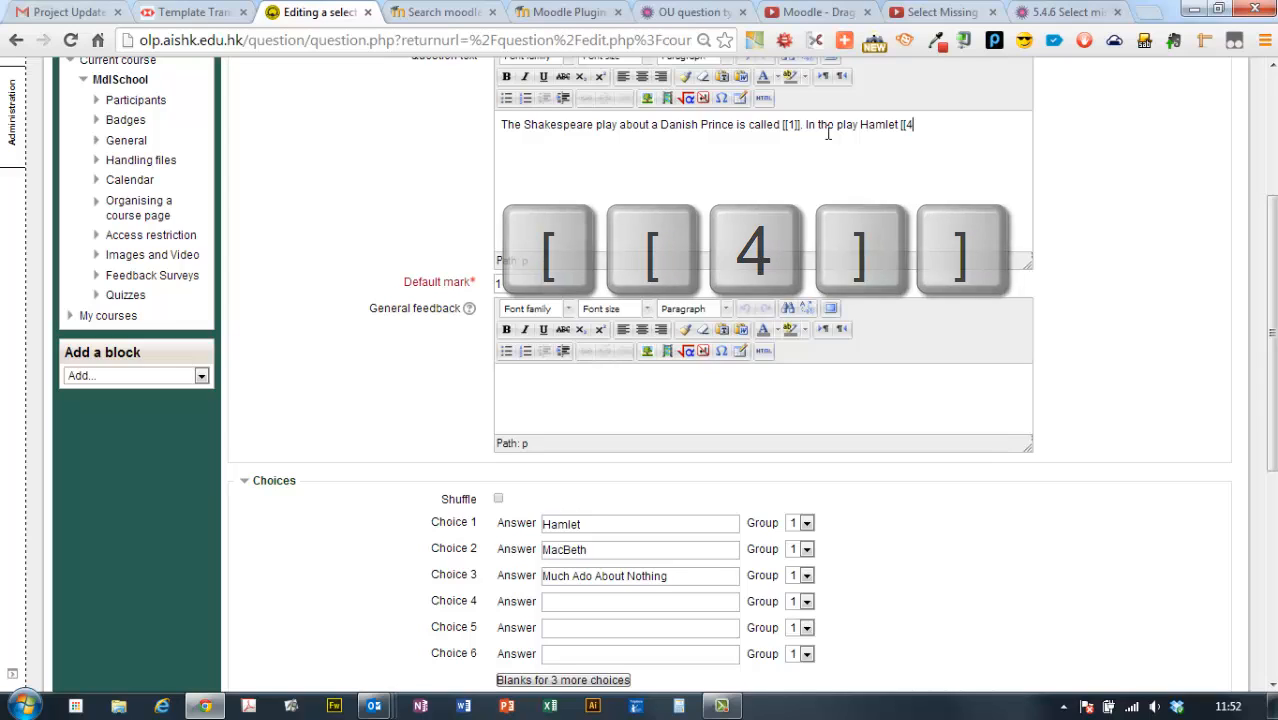
type("a b")
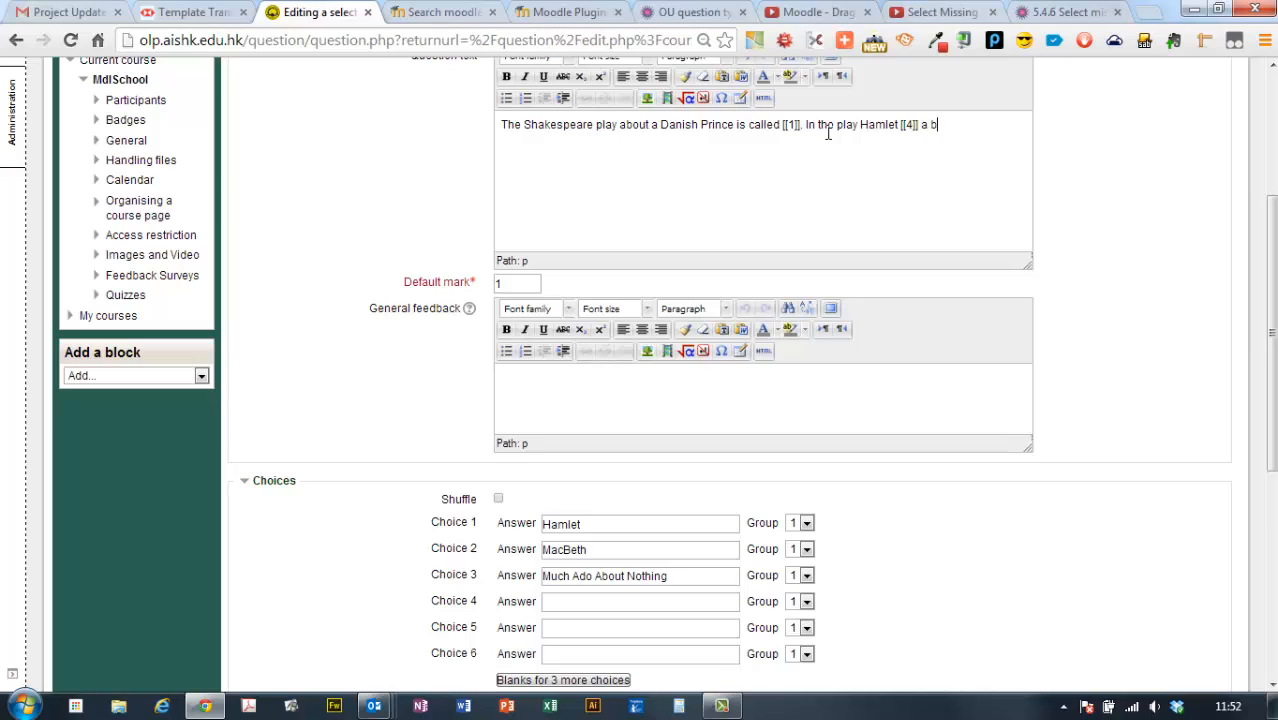
type("does not eat")
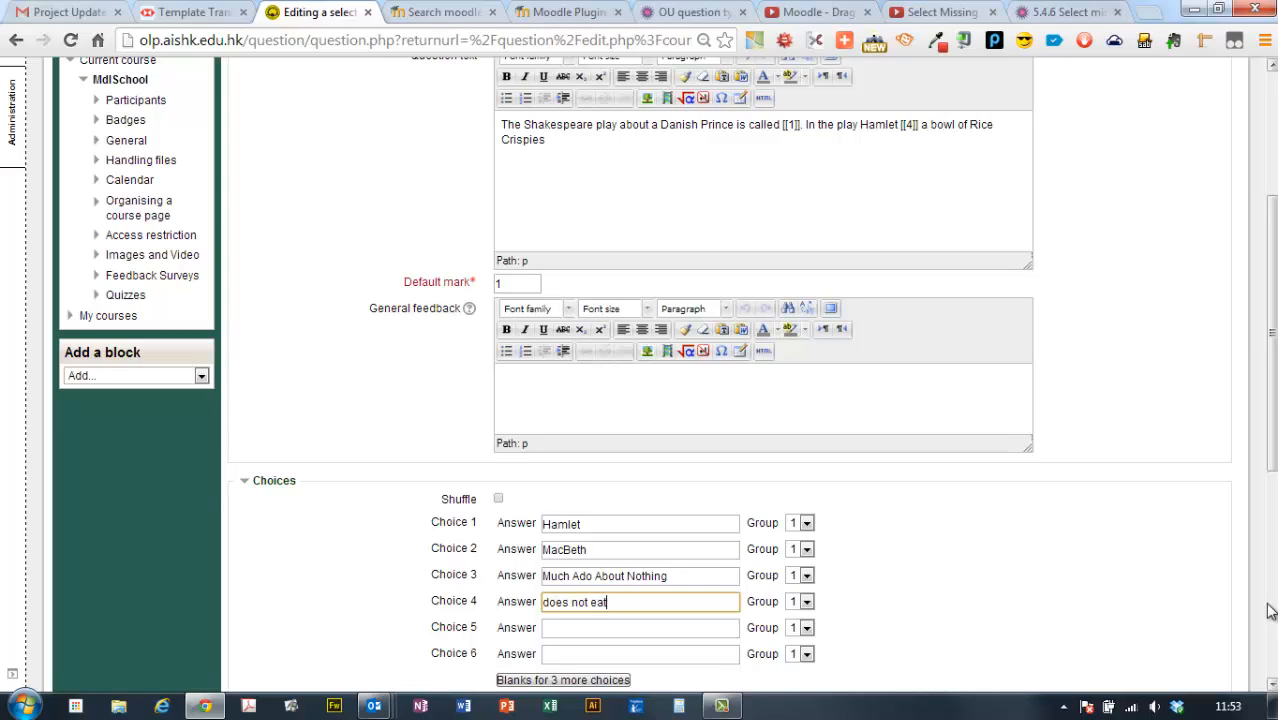
left_click(640, 628)
type("eats")
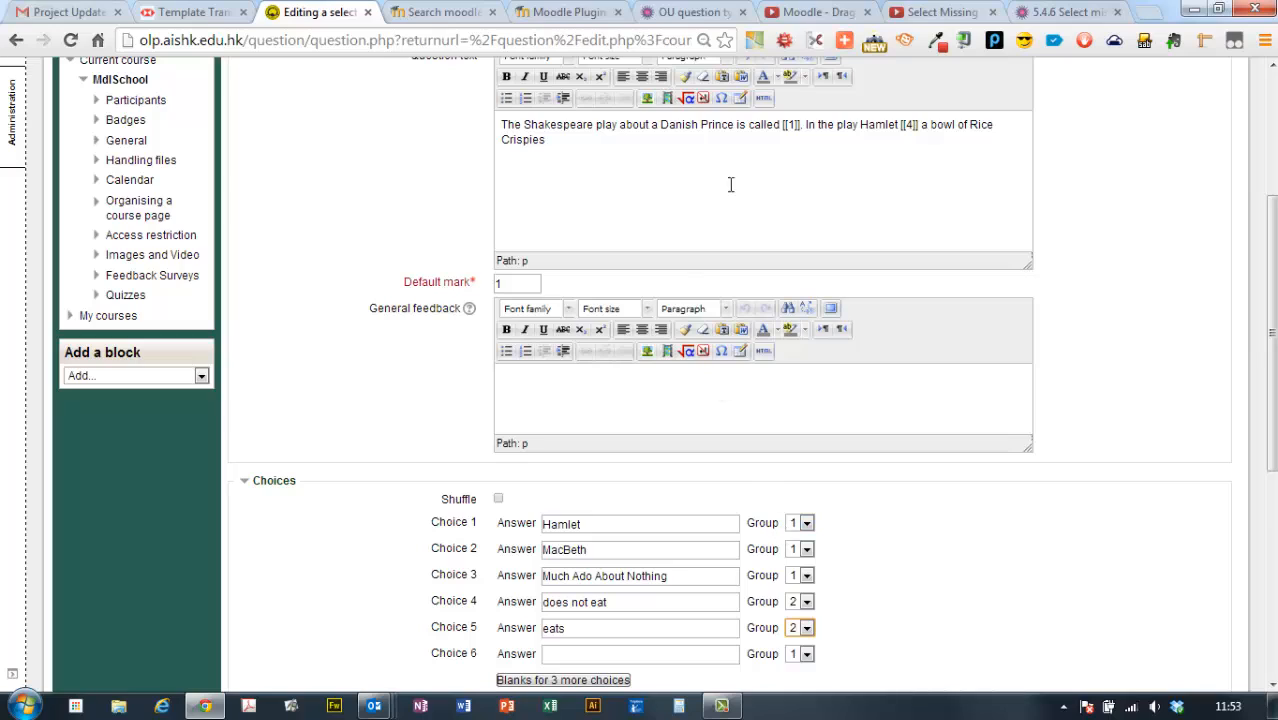
Give the question a default mark of 2
left_click(516, 284)
type("2")
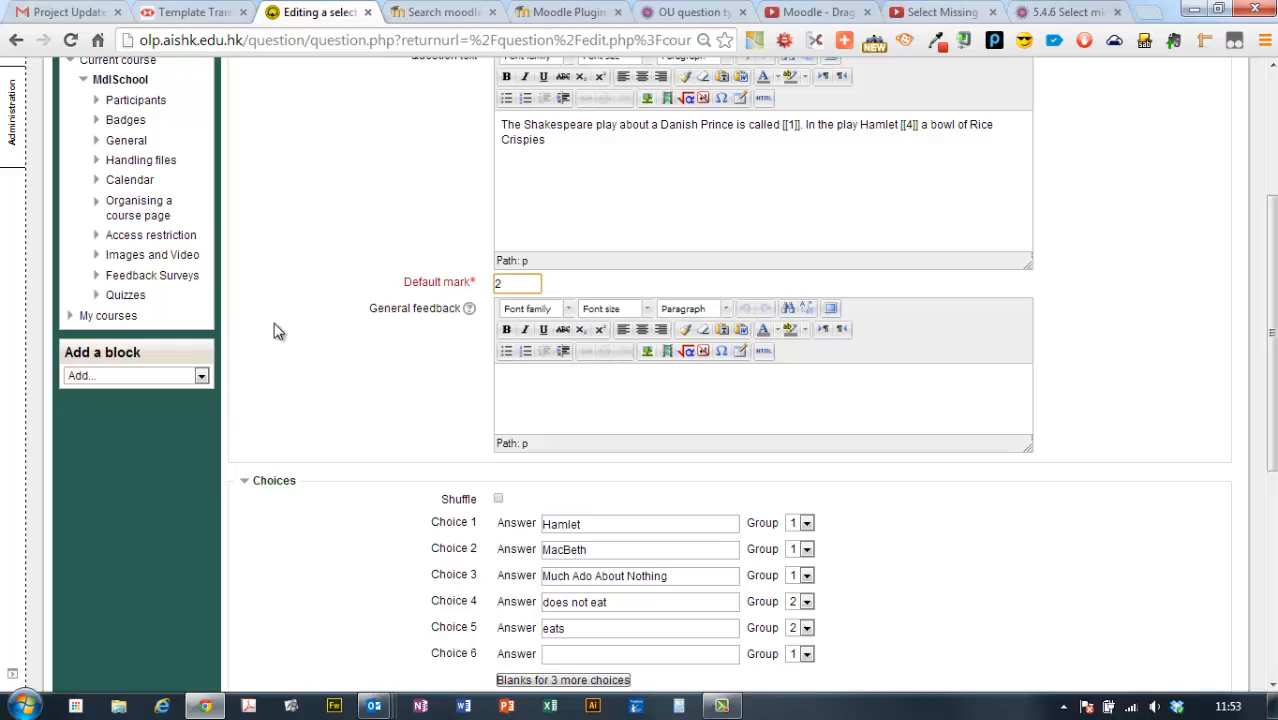
scroll("down", 3)
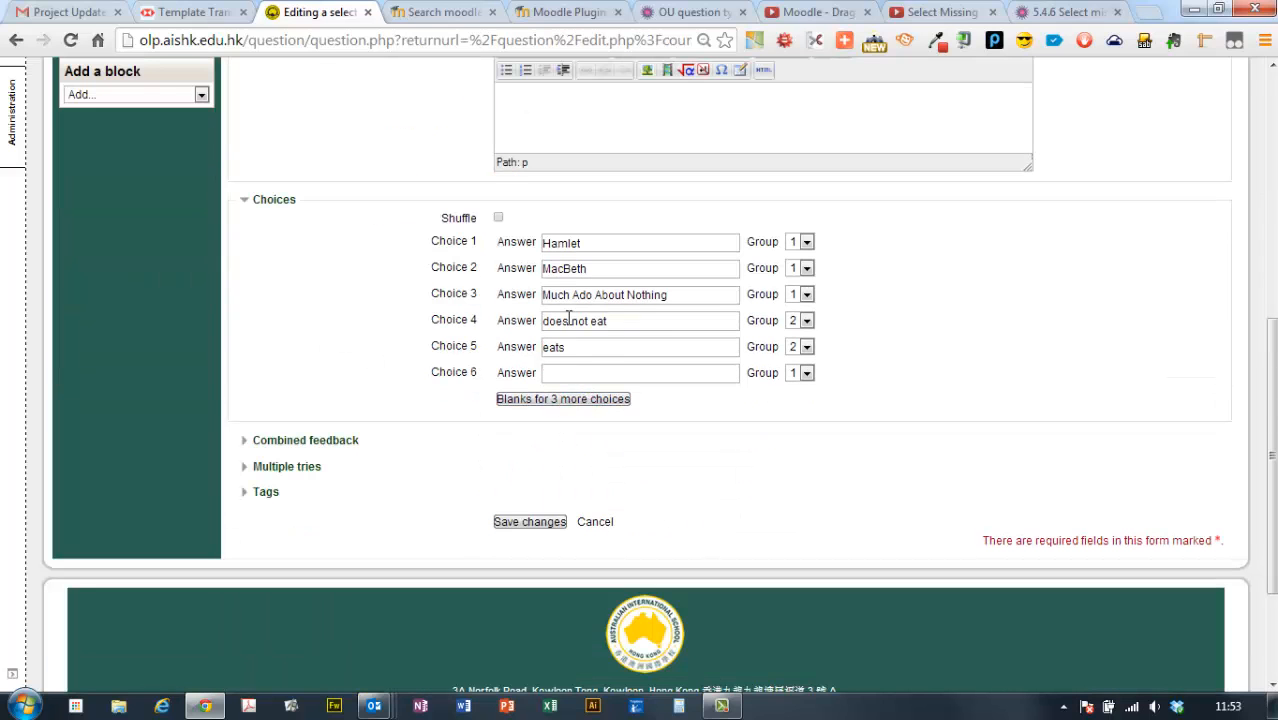
scroll("up", 3)
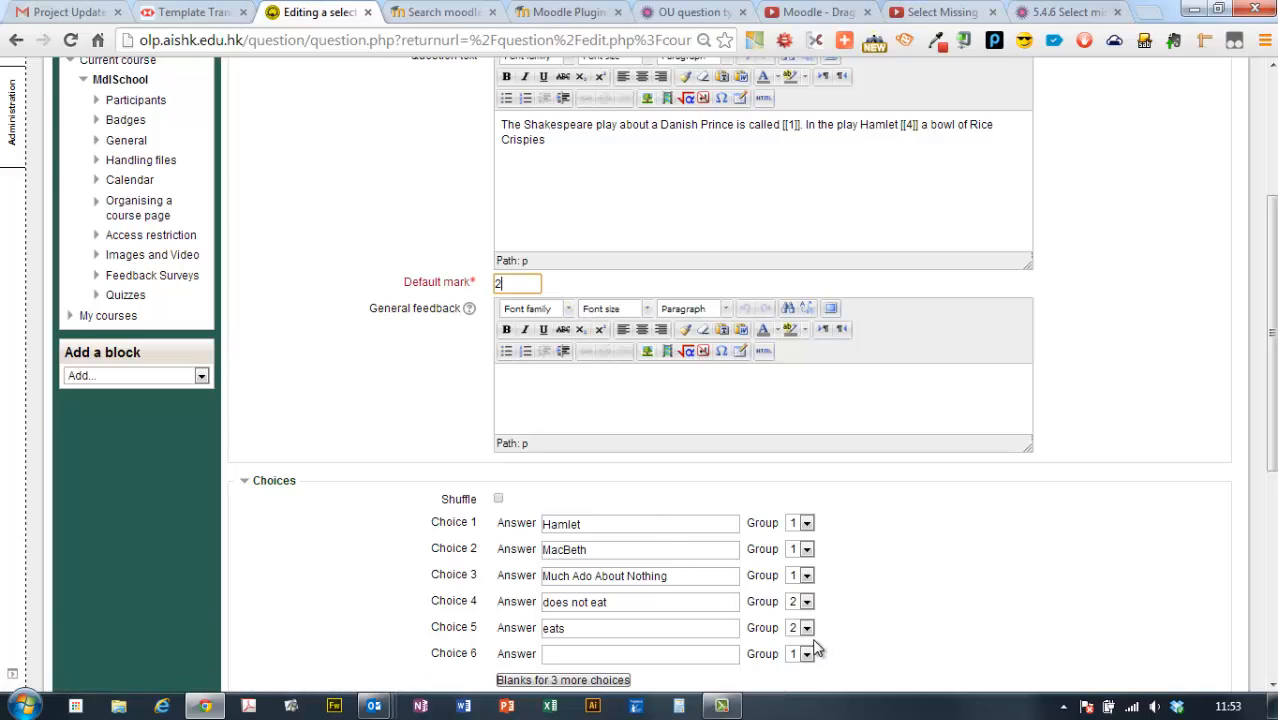
scroll("up", 3)
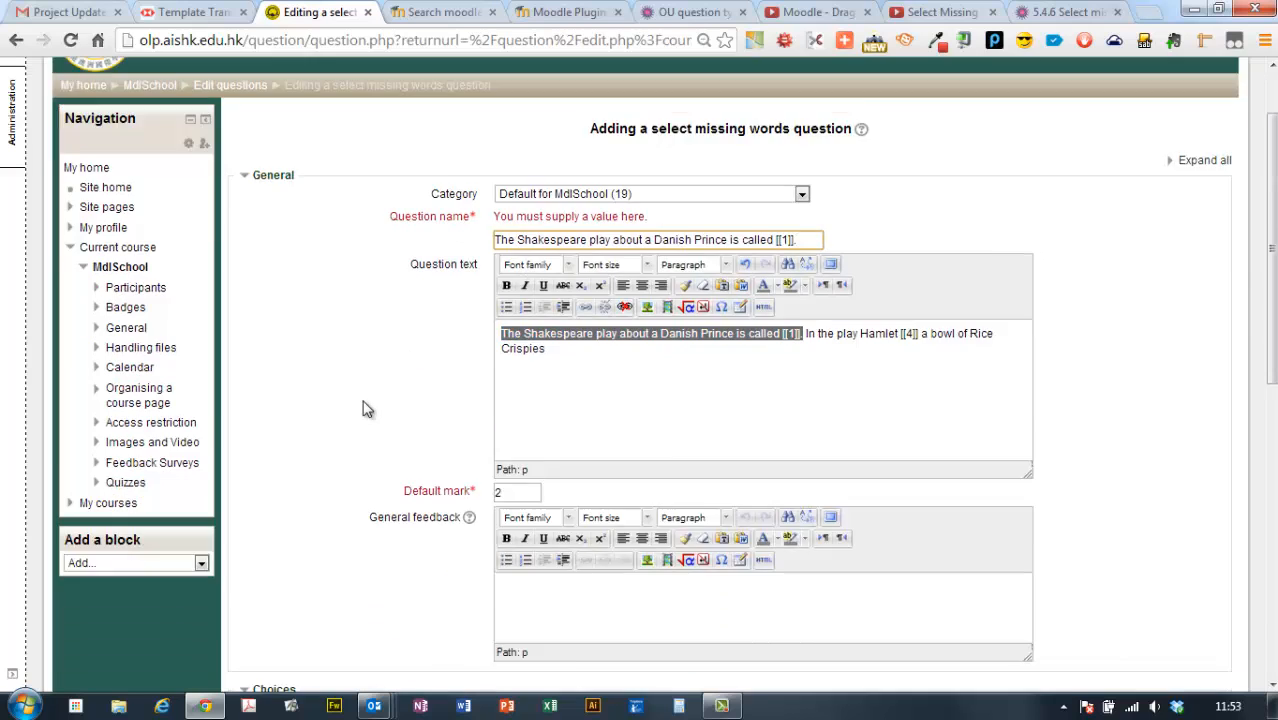
Save the question named 'The Shakespeare play about a Danish Prince is called [[1]]'
scroll("down", 3)
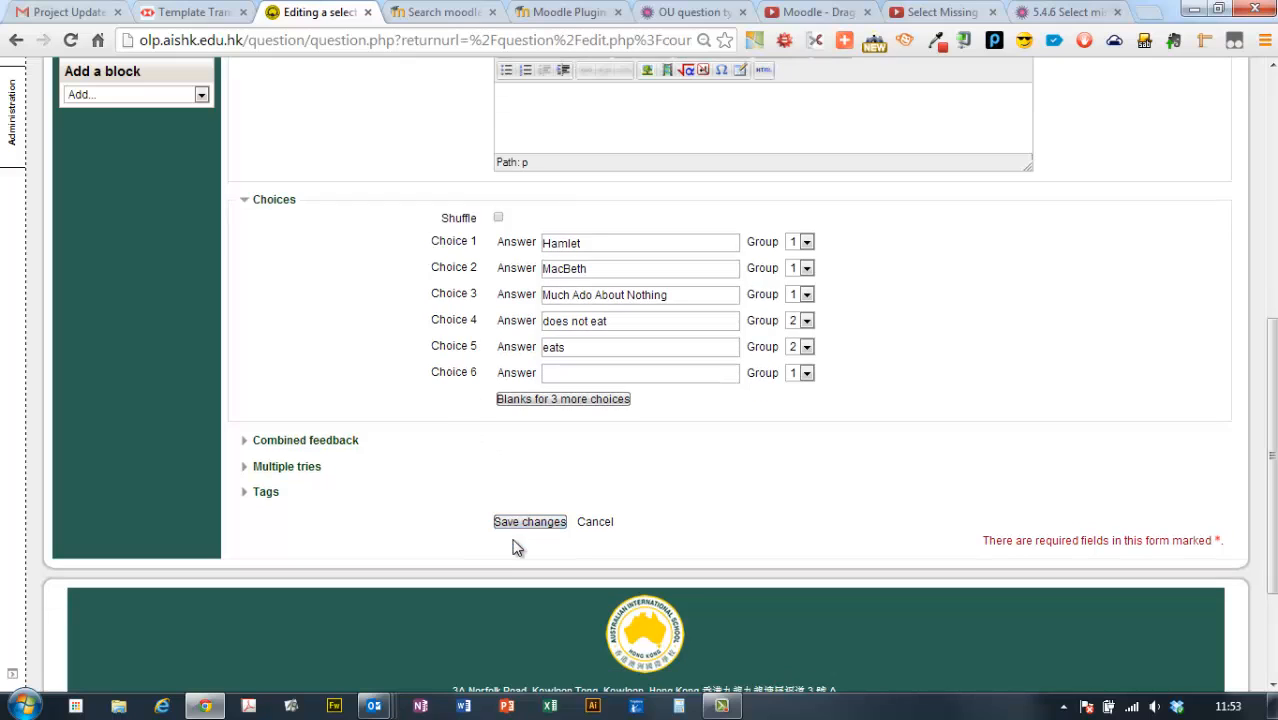
left_click(528, 520)
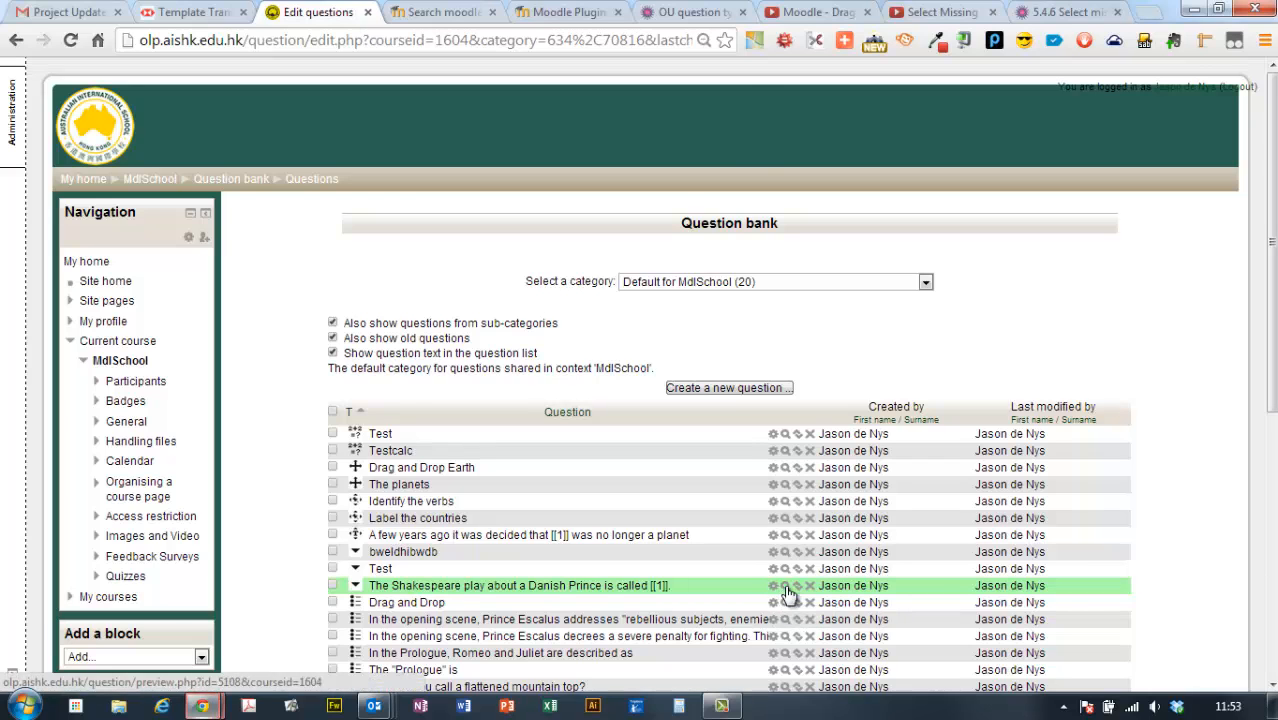
Preview the question, choose Hamlet and eats for the two blanks, then close the preview
left_click(786, 584)
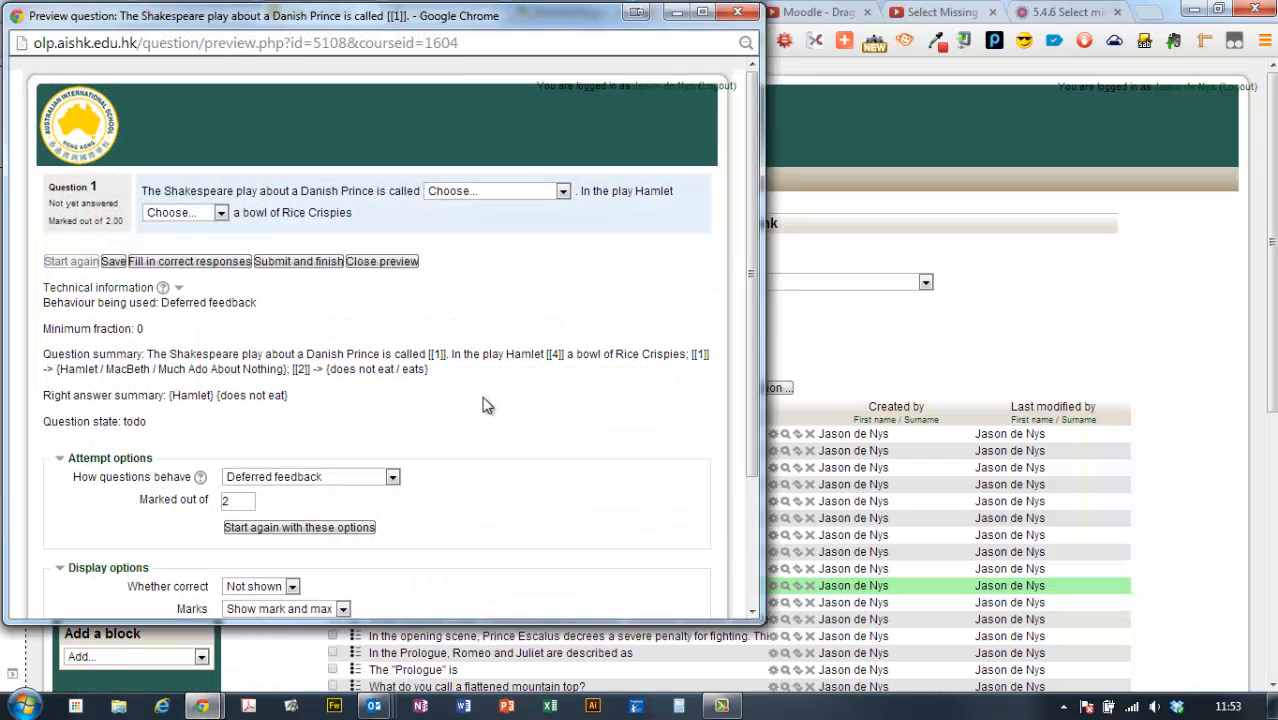
left_click(490, 192)
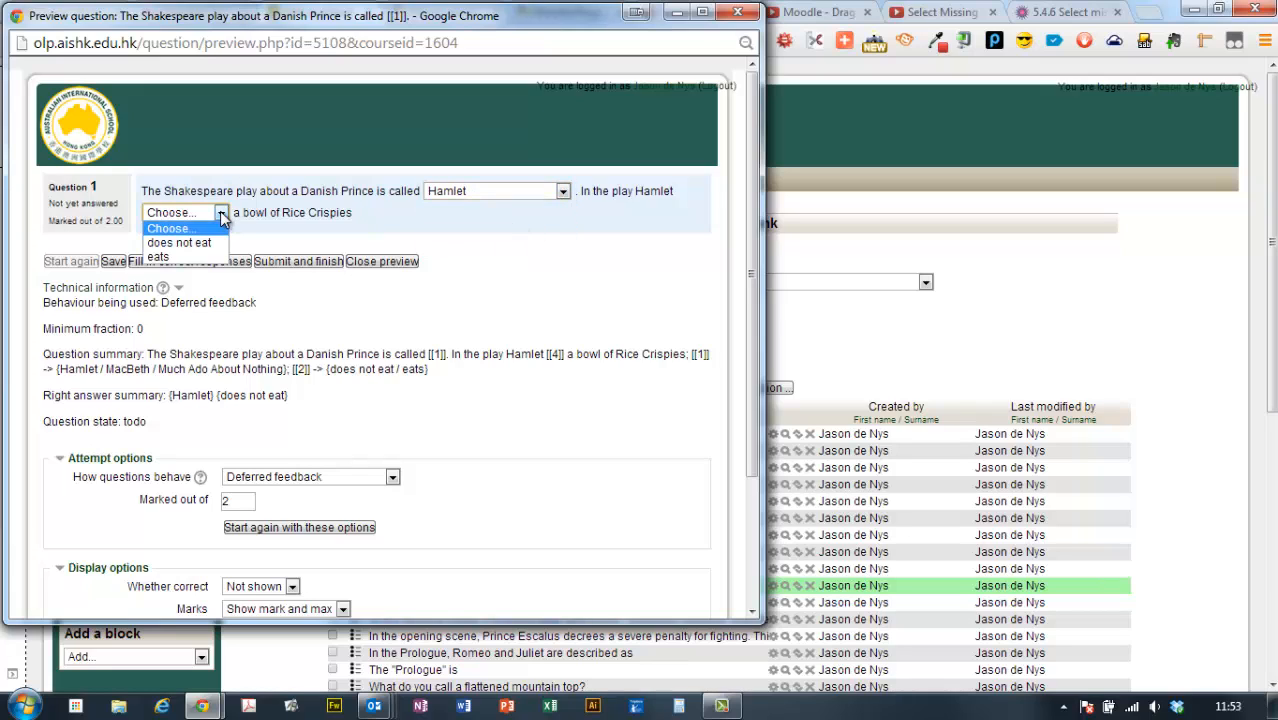
left_click(156, 256)
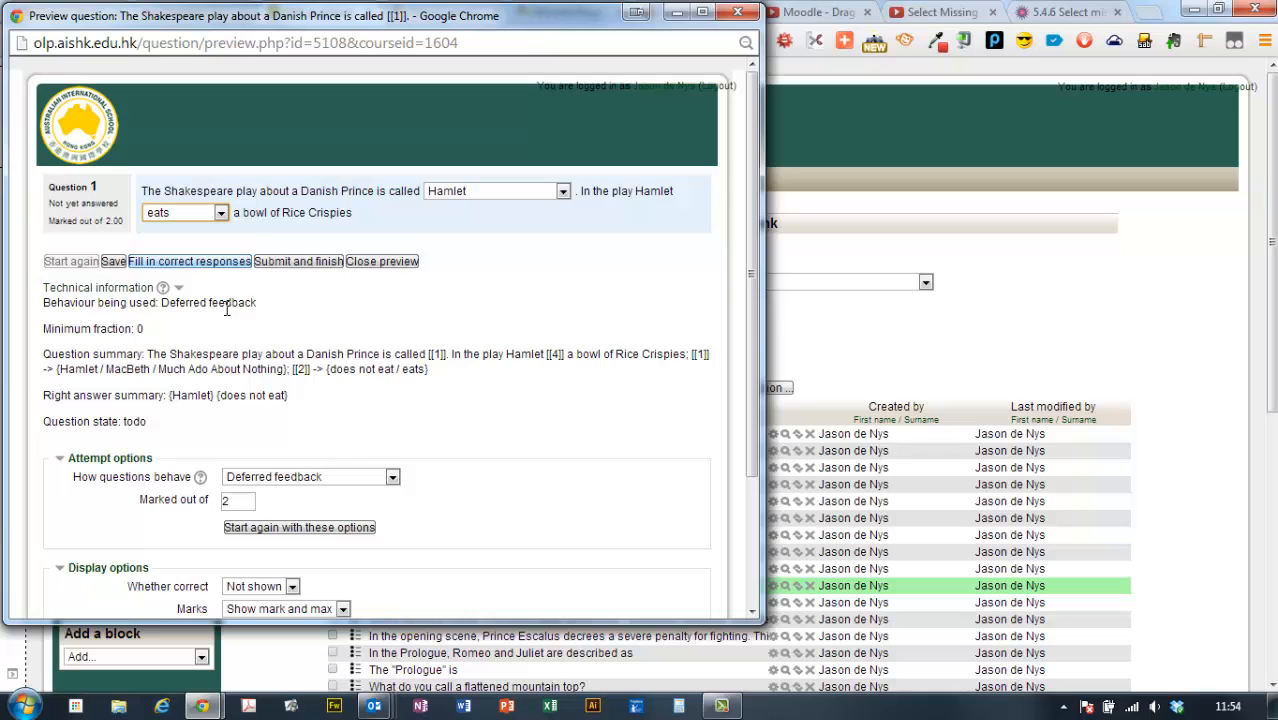
left_click(380, 260)
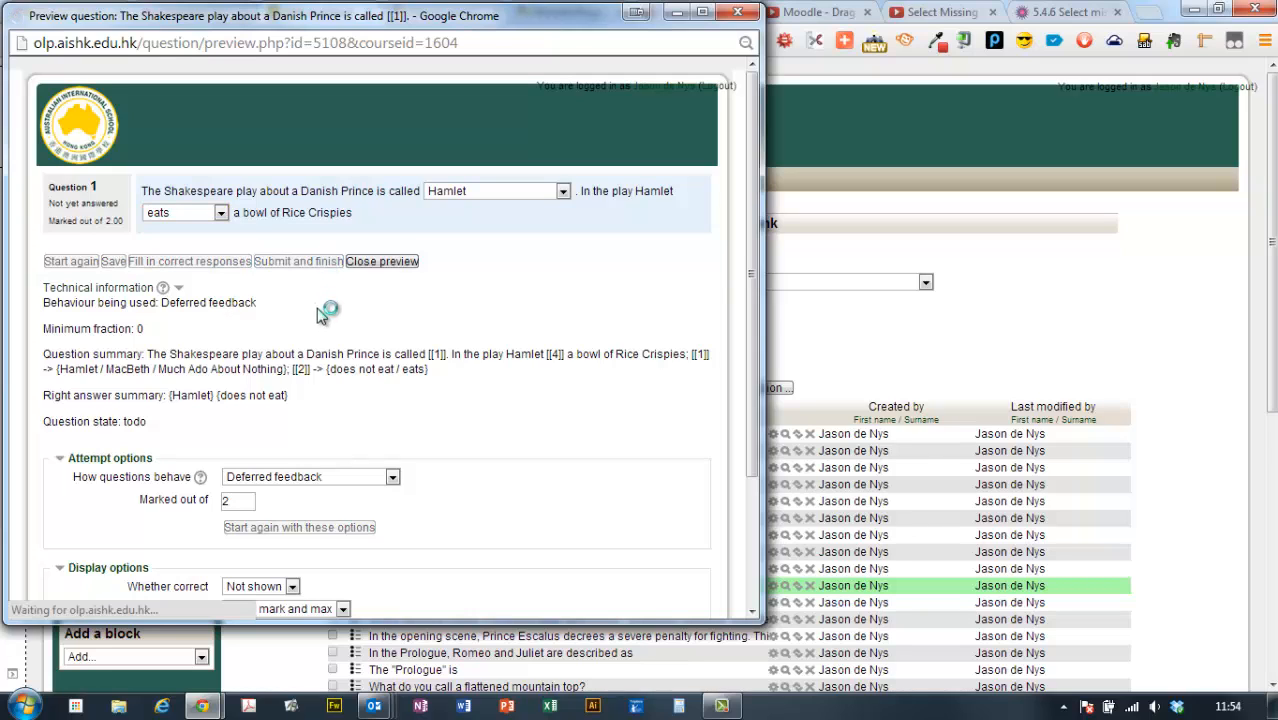